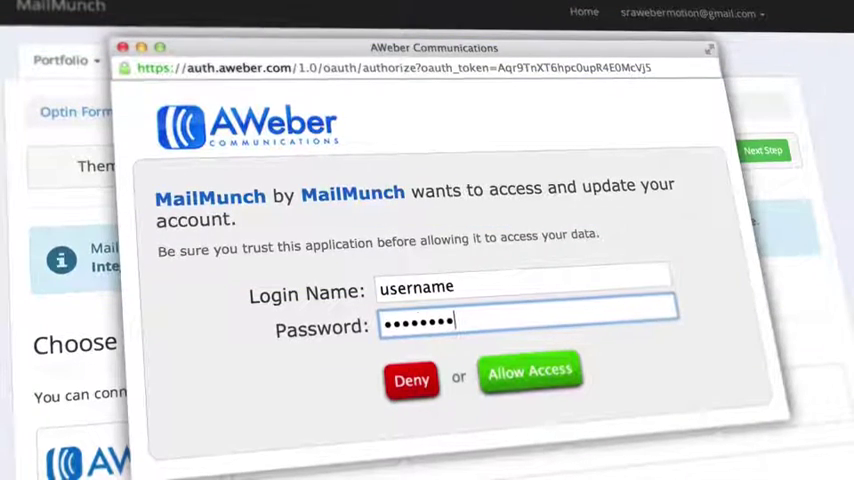
# Step: Allow MailMunch access to the AWeber Communications account
pyautogui.click(528, 372)
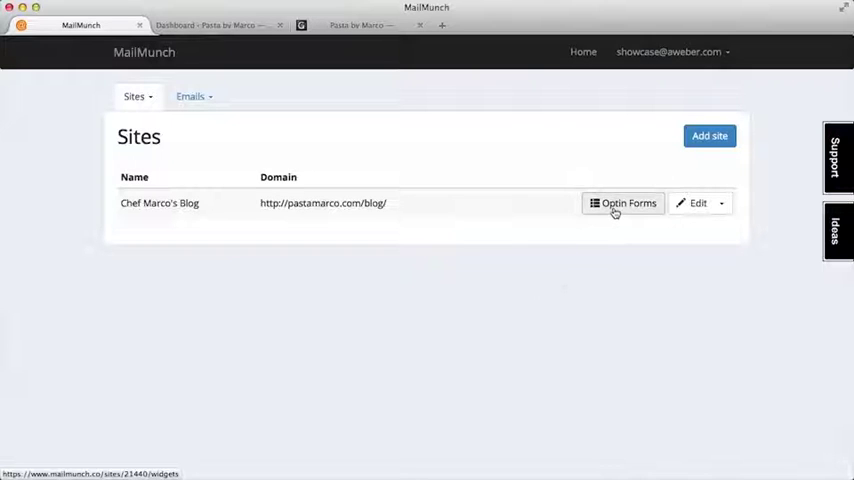
# Step: Begin the first opt-in form for Chef Marco's Blog from its Optin Forms page
pyautogui.click(624, 204)
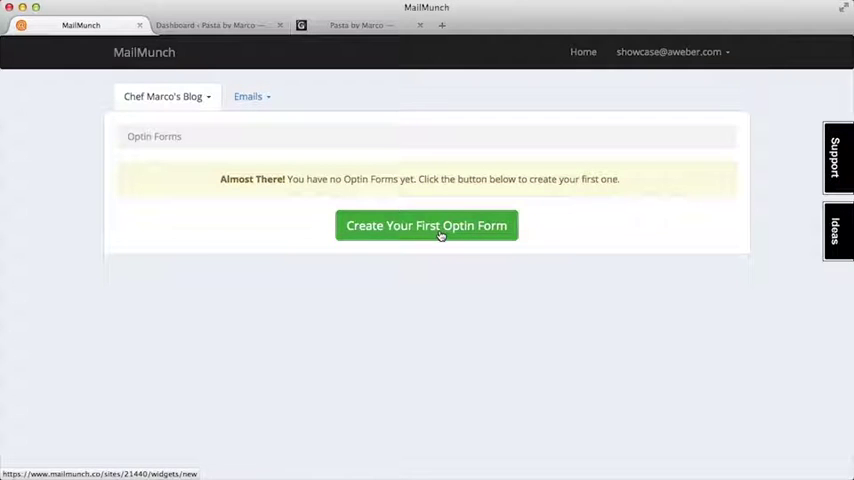
pyautogui.click(426, 224)
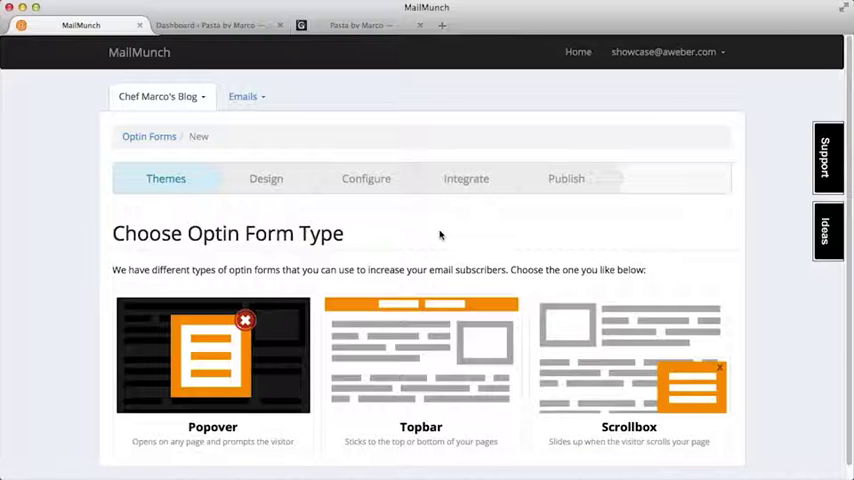
pyautogui.moveTo(606, 324)
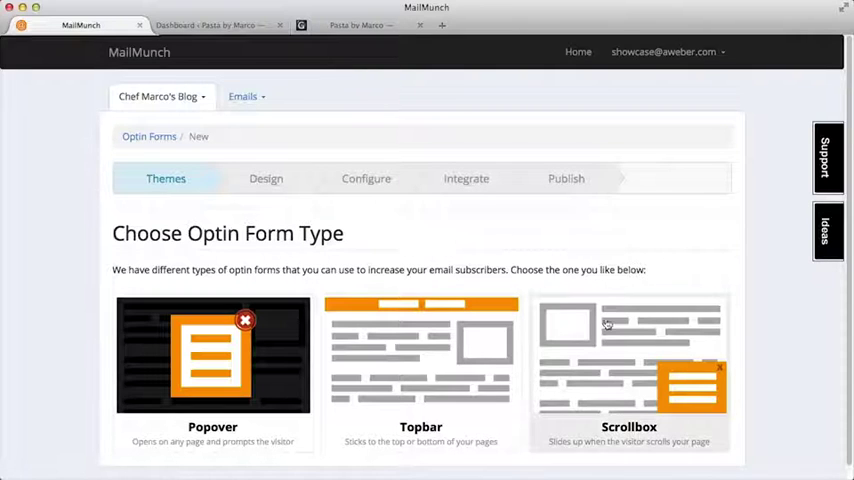
pyautogui.click(628, 356)
pyautogui.write('S')
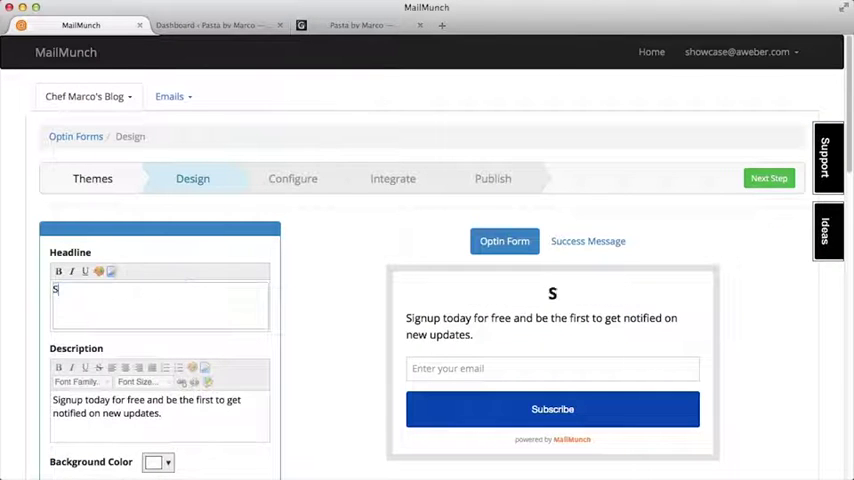
pyautogui.write("ign up to Pasta Marco's email club!")
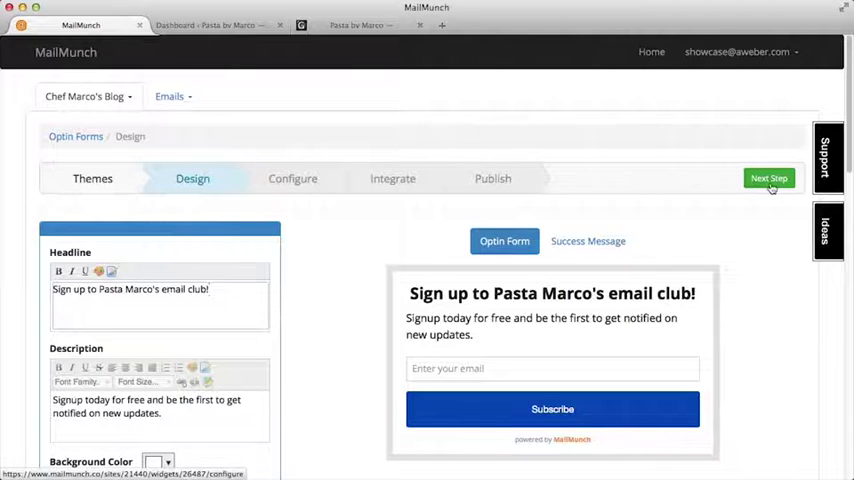
pyautogui.click(768, 178)
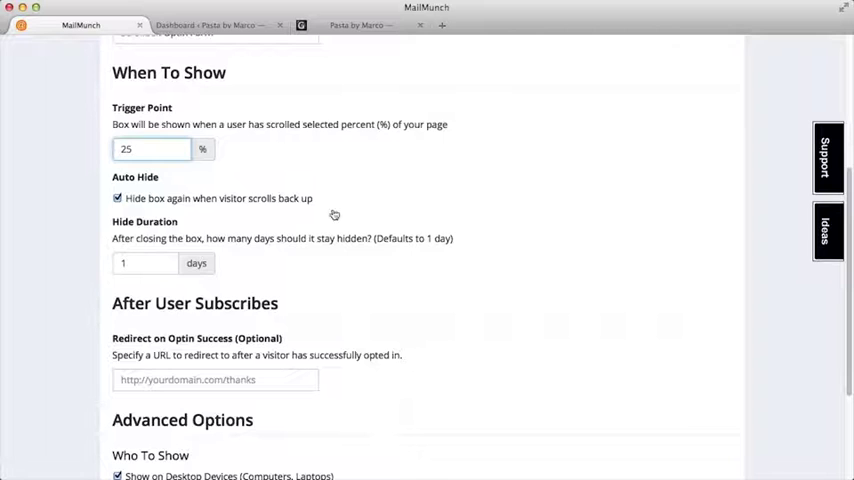
# Step: Skip the Configure settings and authorize AWeber integration with the 'video-test' login
pyautogui.scroll(-3)
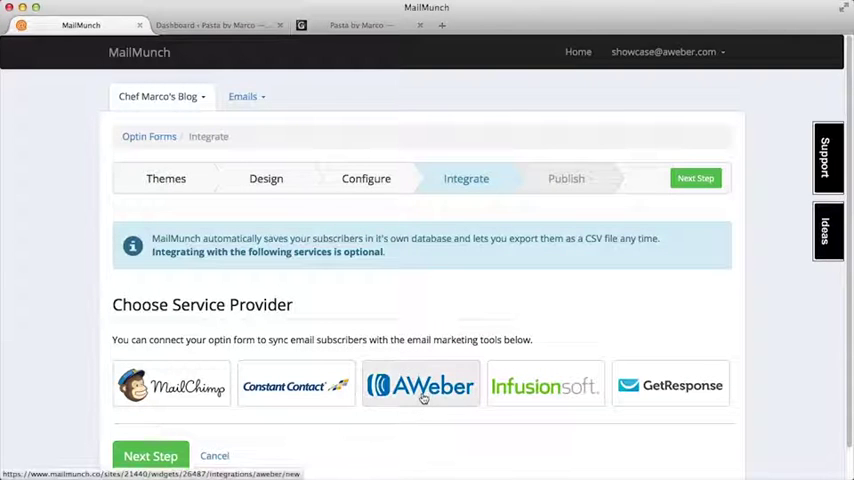
pyautogui.click(420, 384)
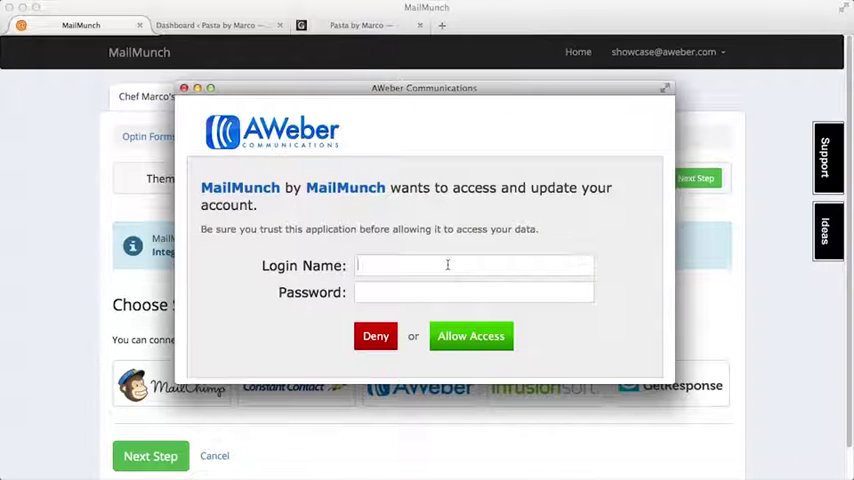
pyautogui.write('video-test')
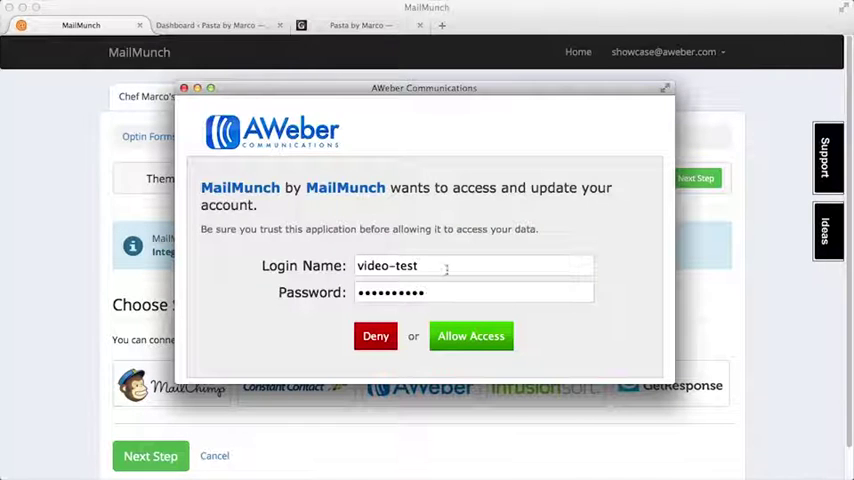
pyautogui.click(470, 336)
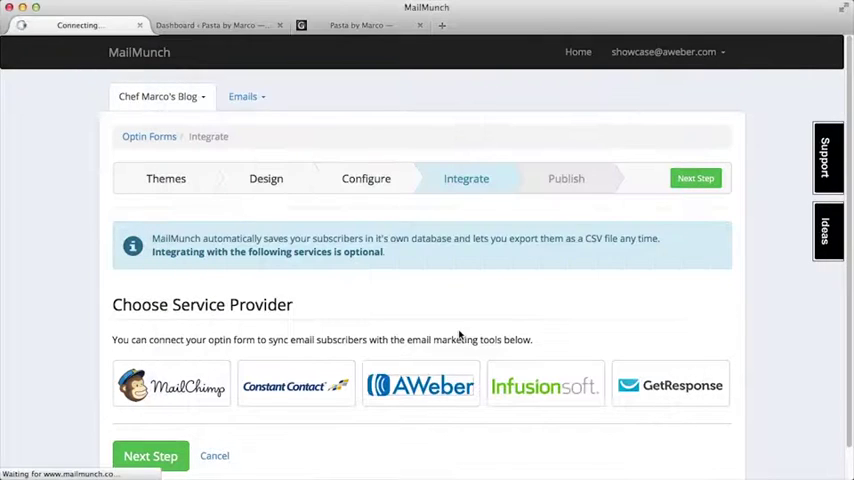
# Step: Select the pasta-marco AWeber list and finish setup to publish the form
pyautogui.click(420, 384)
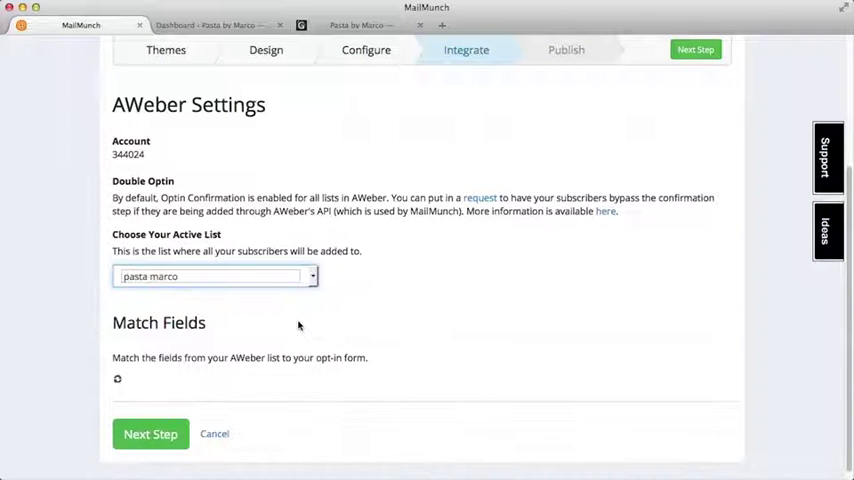
pyautogui.click(150, 434)
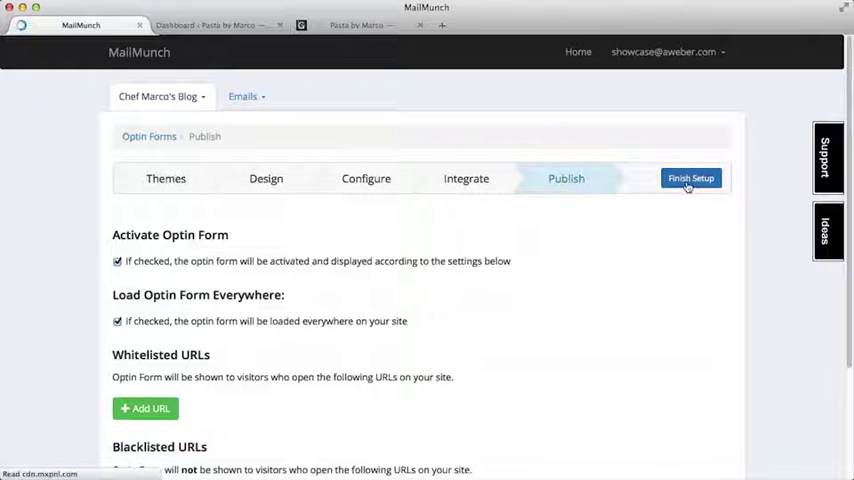
pyautogui.click(690, 178)
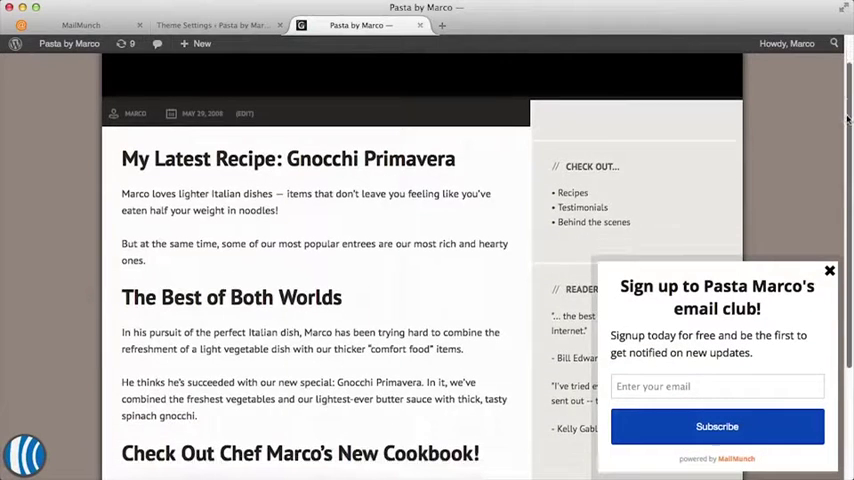
# Step: Scroll the Pasta by Marco post until the email-club scrollbox slides in
pyautogui.scroll(-3)
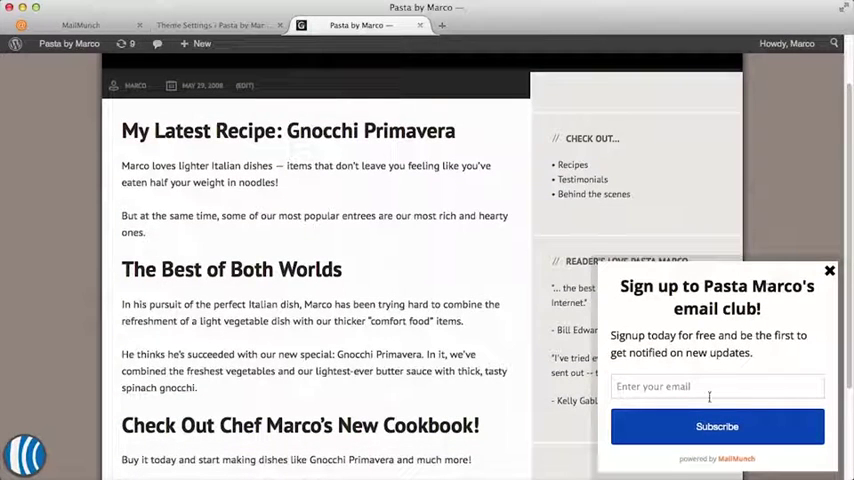